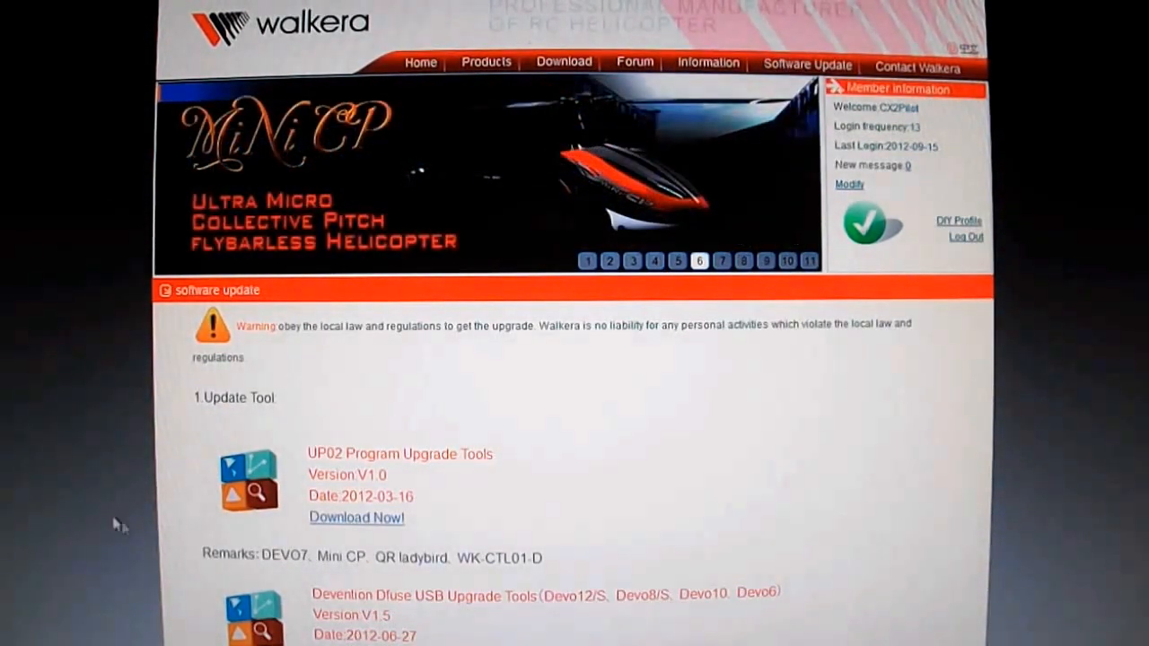
Scroll down the Walkera software update page reviewing the DEVO 10 downloads.
scroll("down", 3)
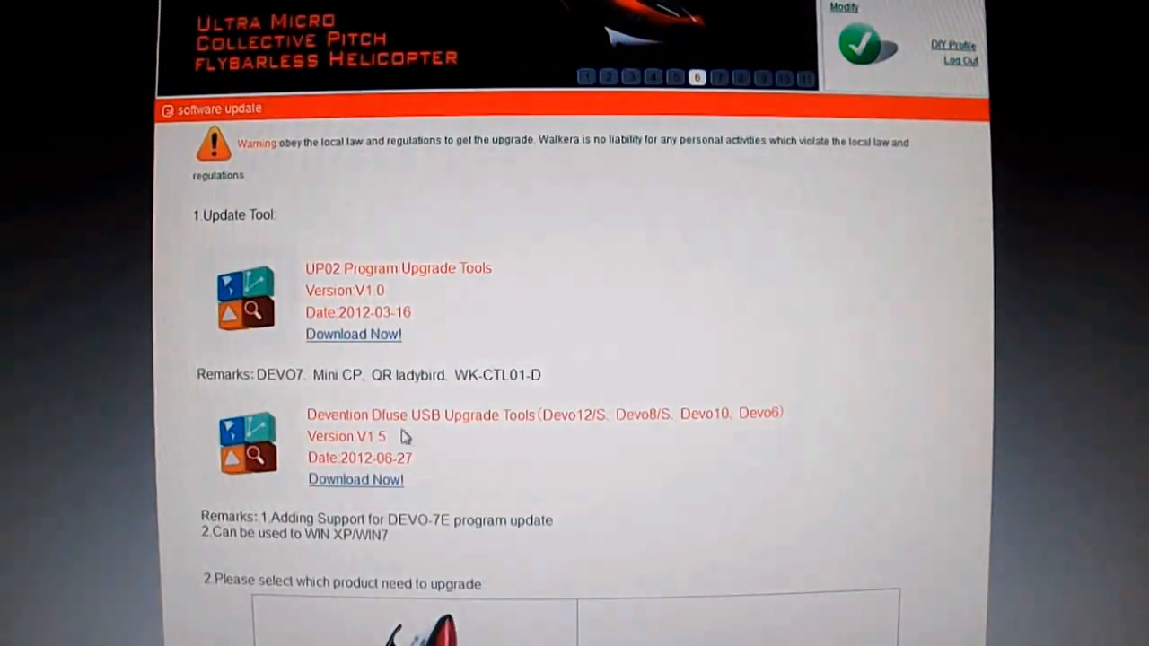
mouse_move(531, 449)
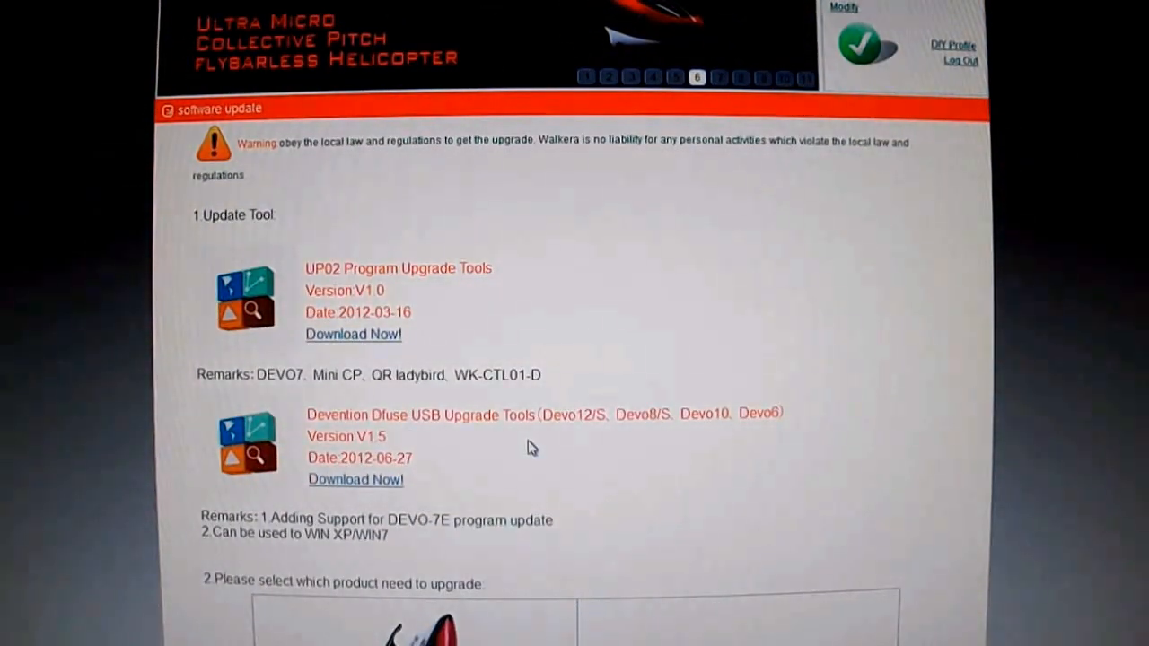
scroll("down", 3)
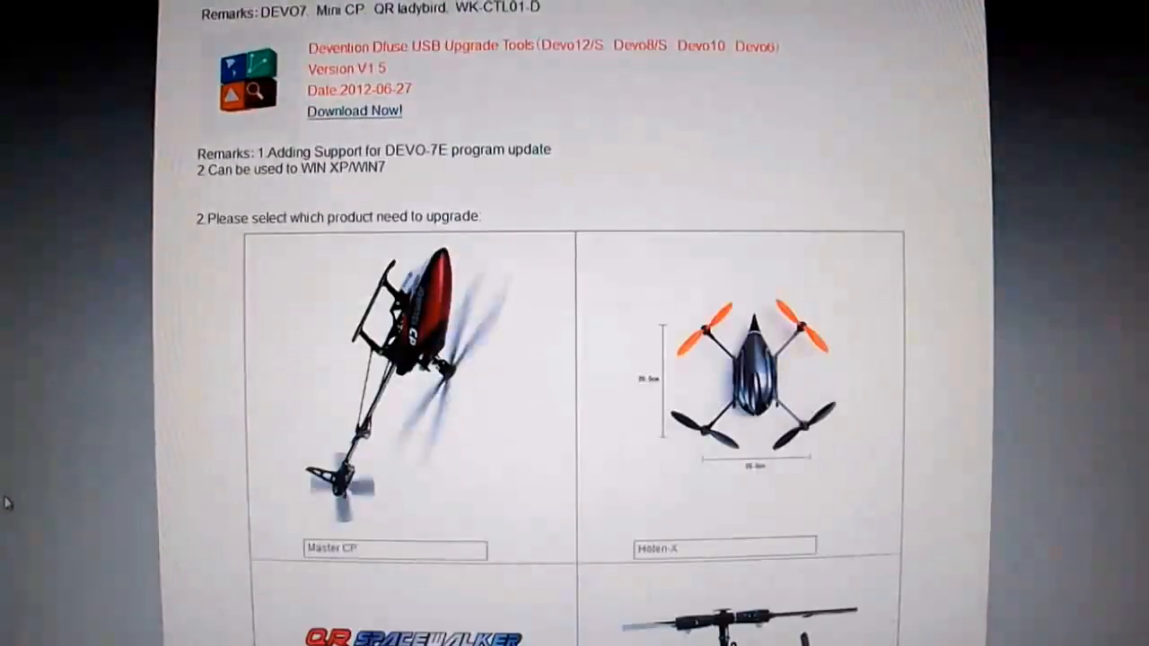
scroll("down", 3)
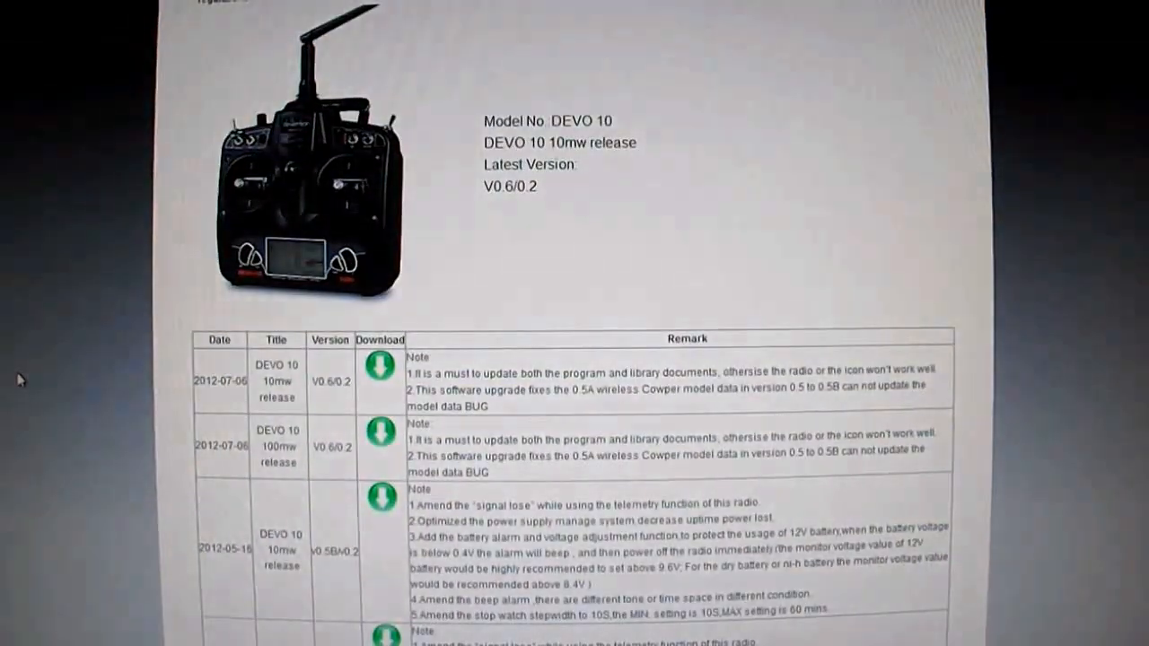
mouse_move(314, 405)
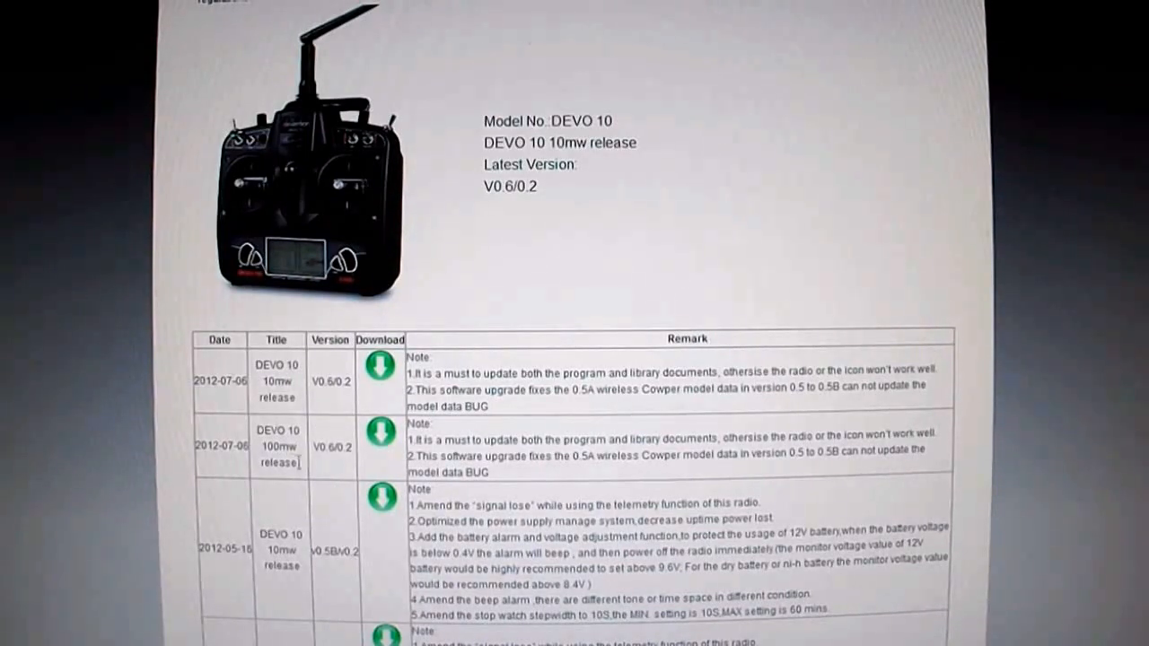
mouse_move(377, 445)
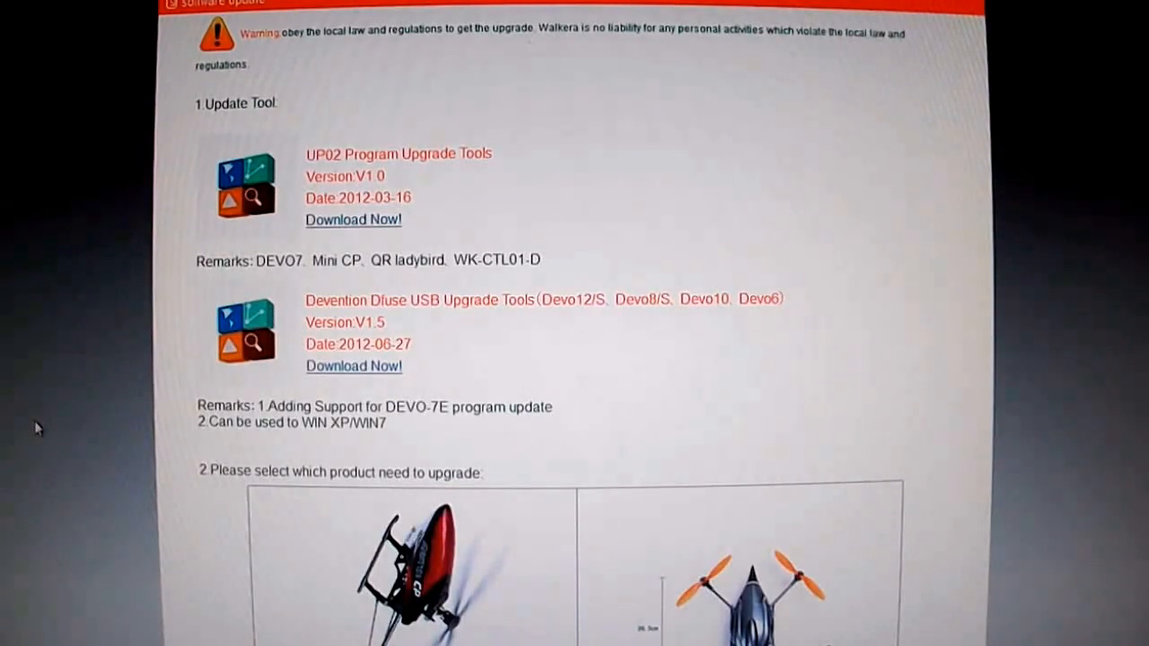
scroll("down", 3)
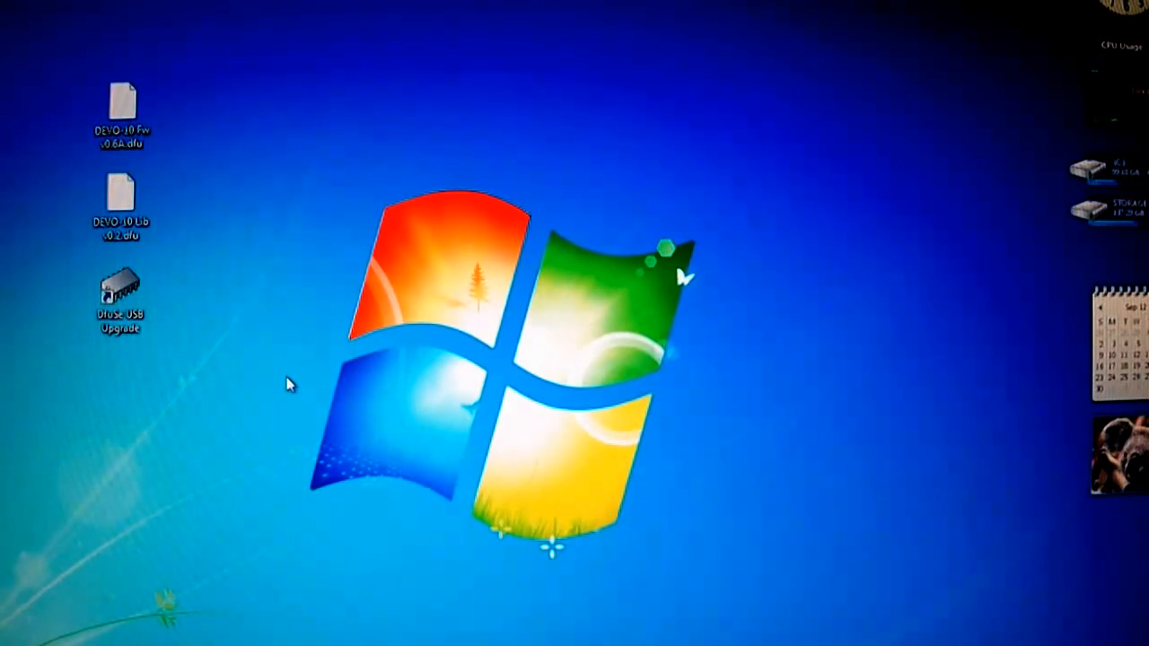
mouse_move(147, 386)
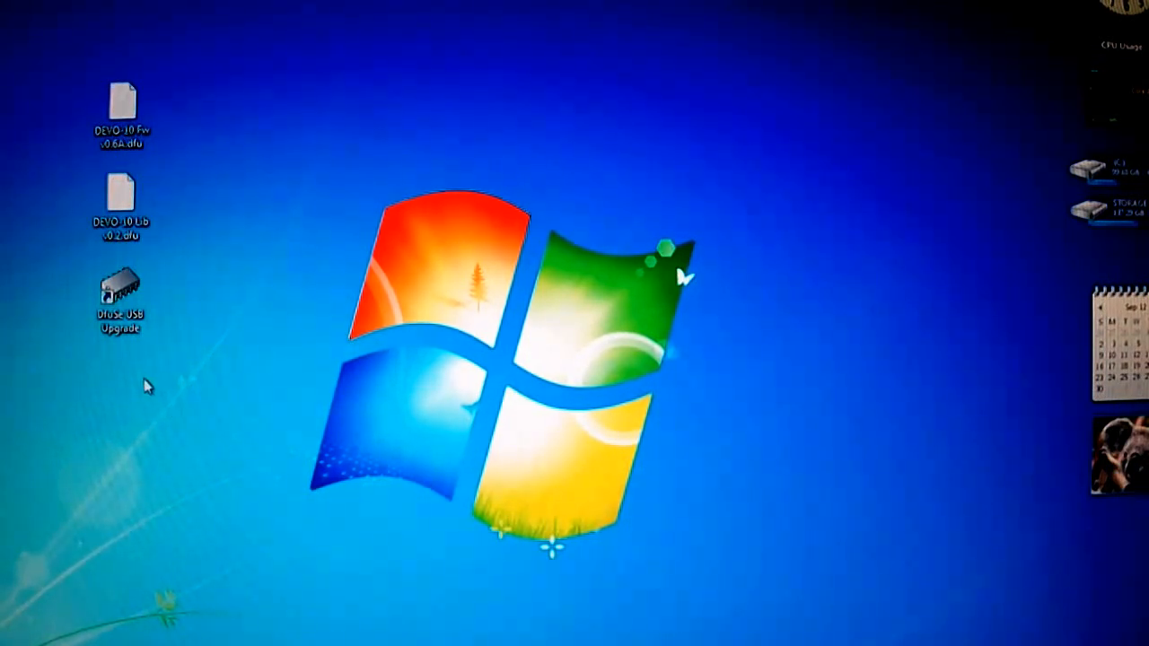
Launch the DfuSe USB Upgrade Tool from its desktop shortcut so it detects the transmitter in DFU mode.
left_click(122, 301)
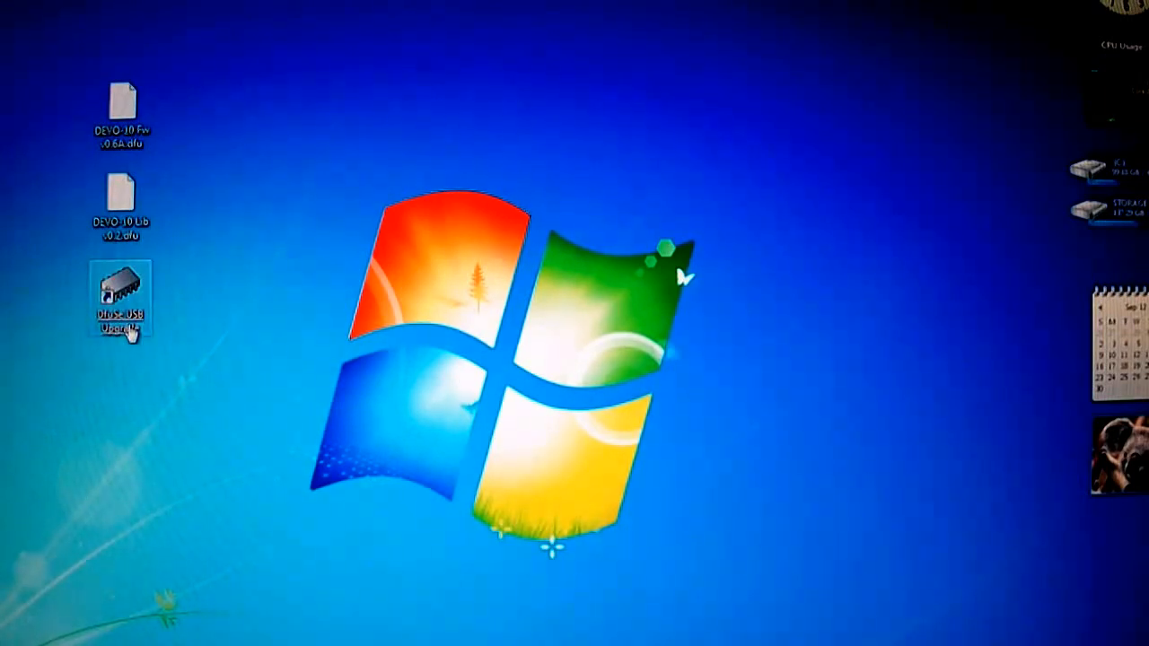
double_click(119, 302)
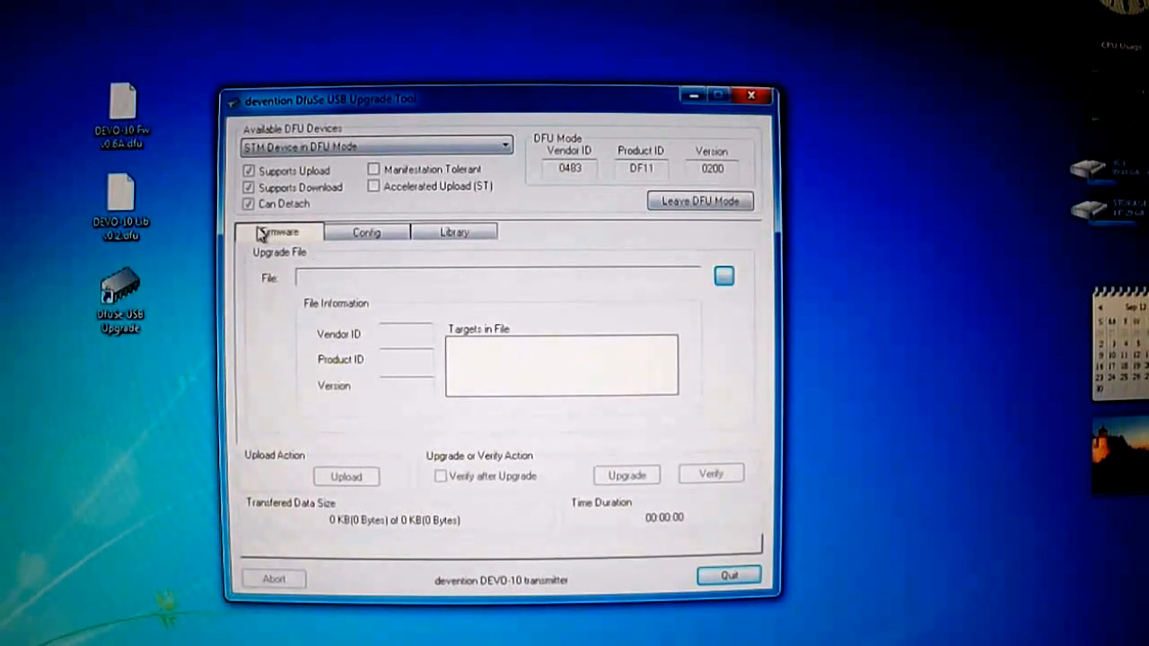
mouse_move(314, 265)
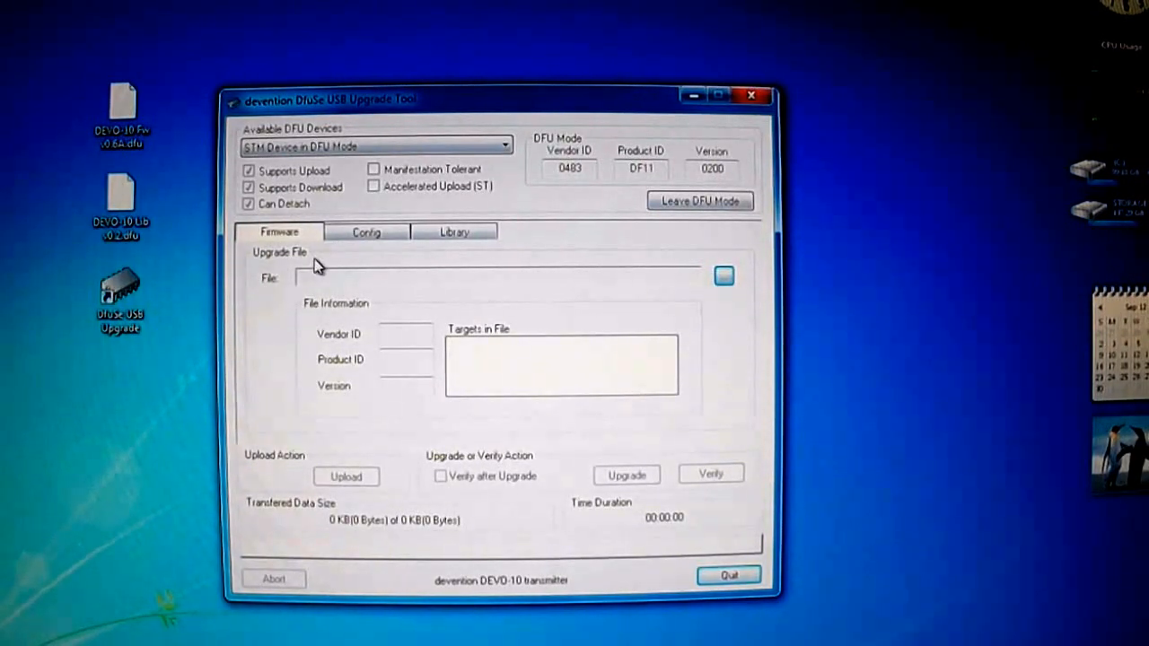
Load DEVO-10 Fw v0.6A.dfu, start the upgrade and accept the DFU mode warning until it reports success.
left_click(723, 276)
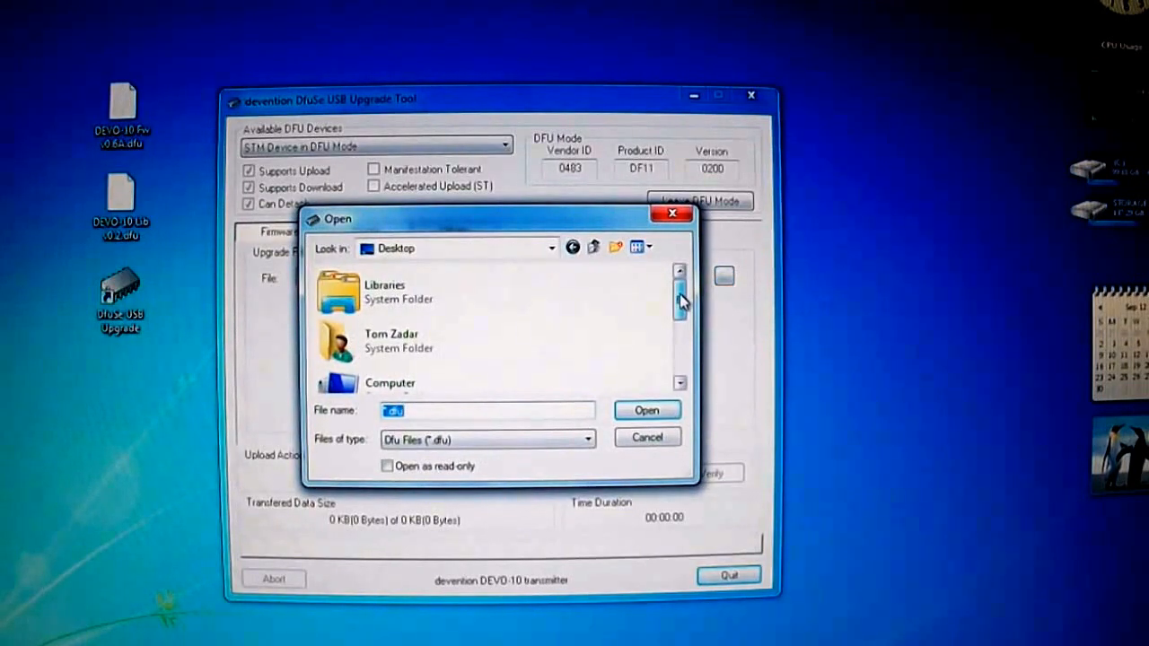
scroll("down", 3)
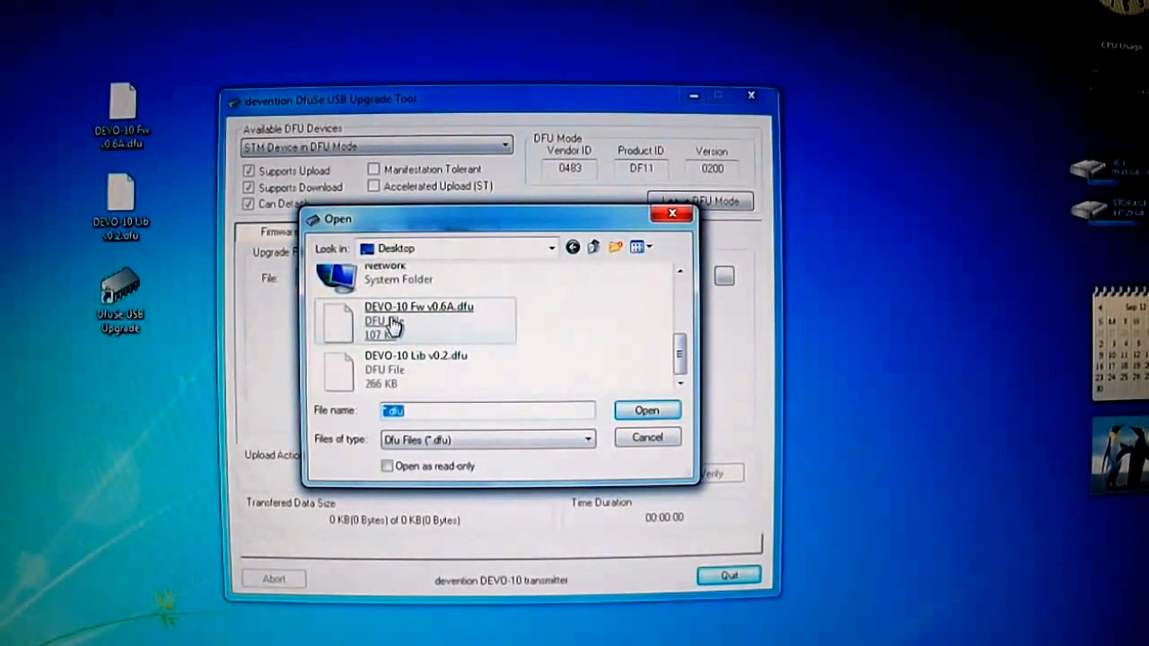
left_click(646, 409)
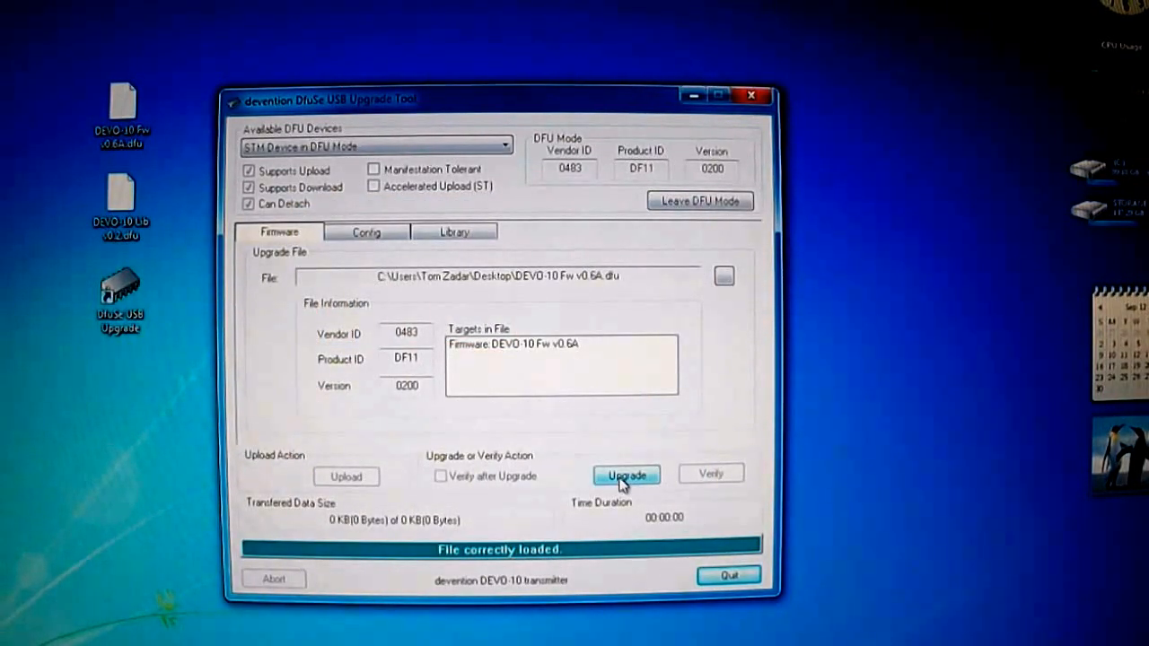
left_click(625, 474)
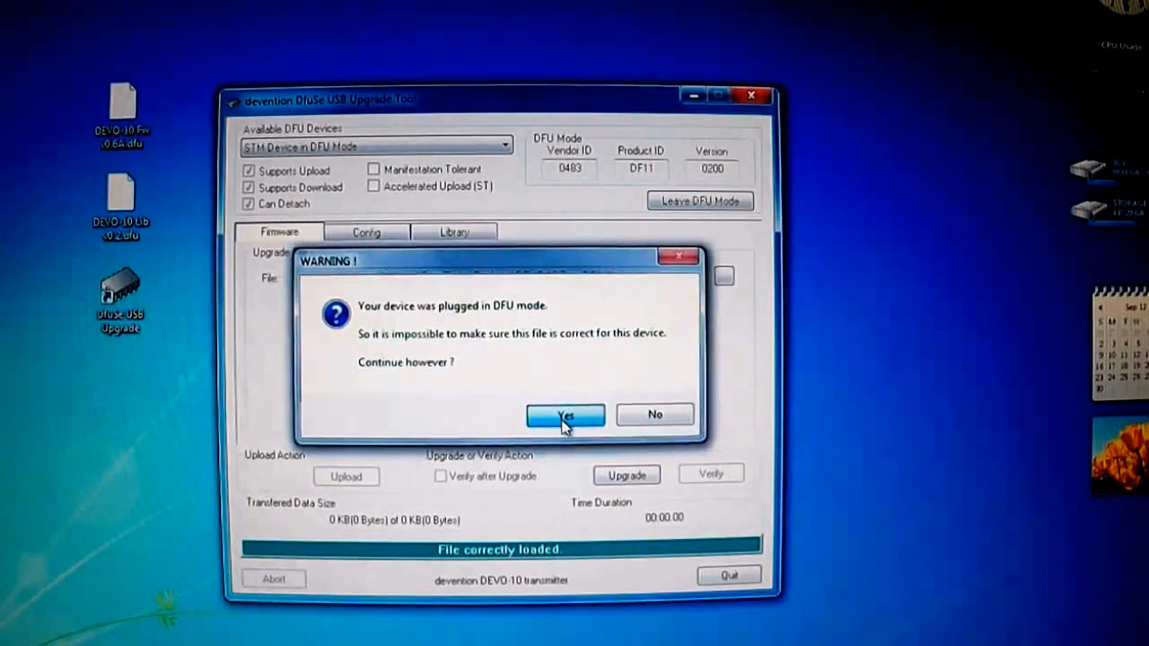
left_click(566, 415)
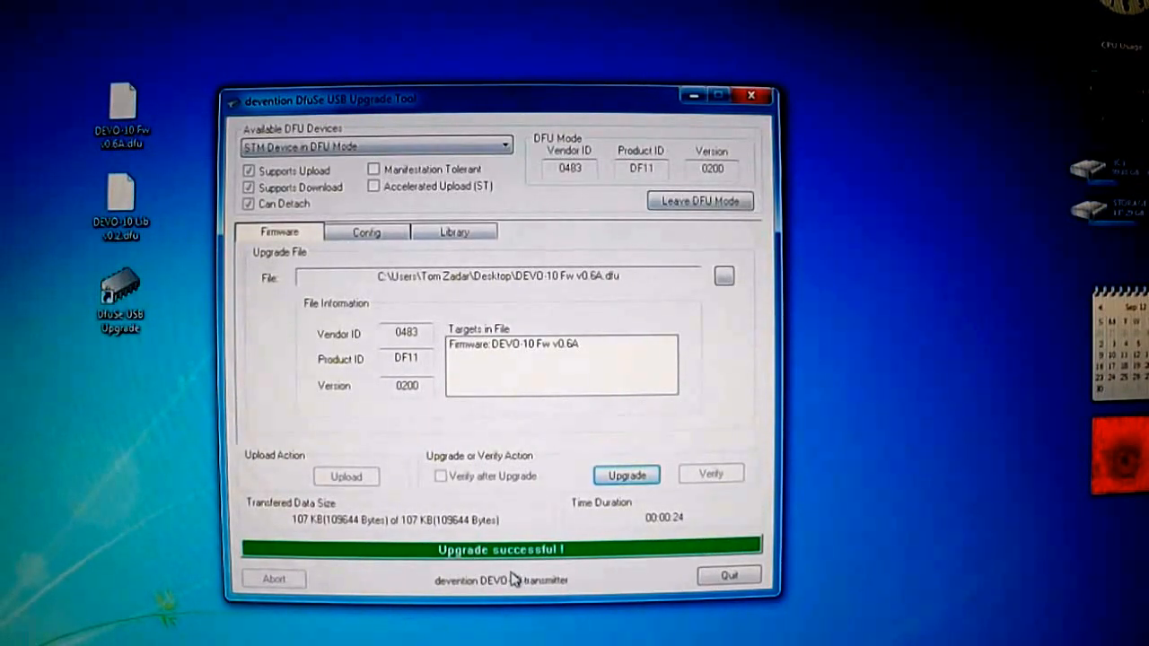
On the Library side load DEVO-10 Lib v0.2.dfu, upgrade it and accept the warning until success.
left_click(454, 230)
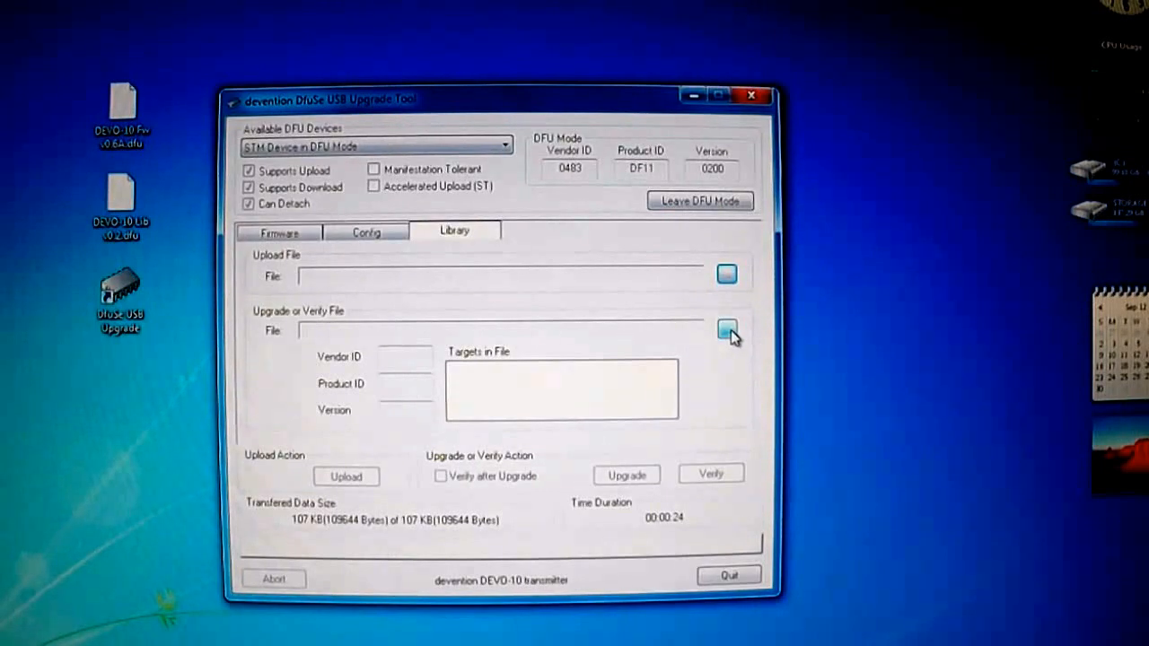
left_click(726, 330)
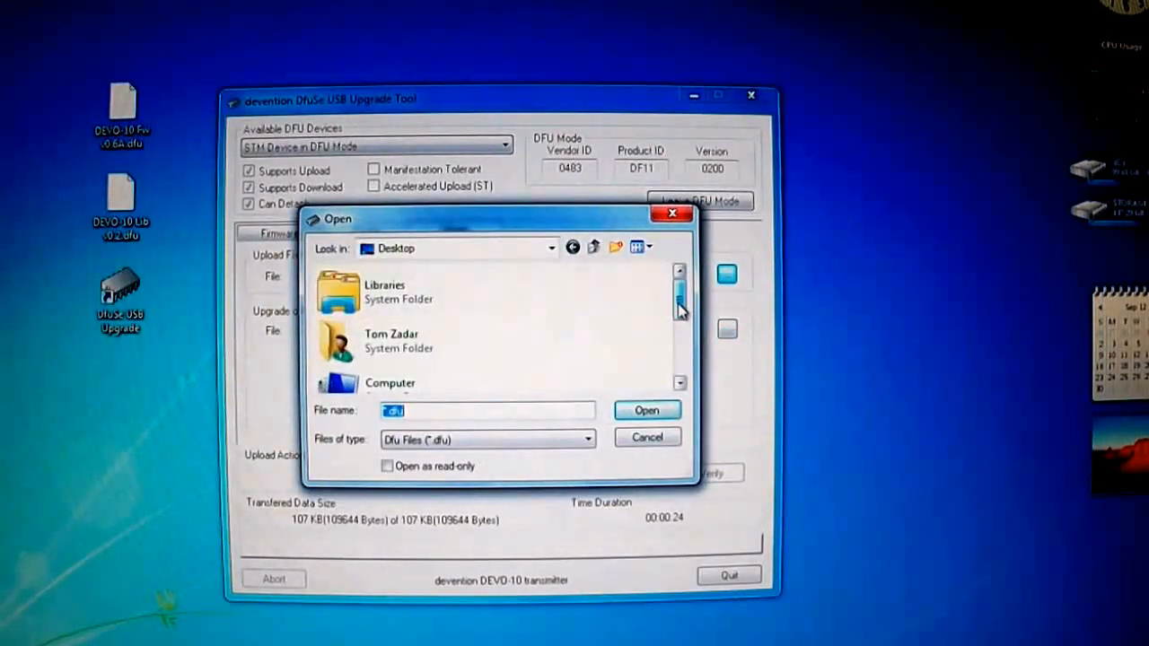
scroll("down", 3)
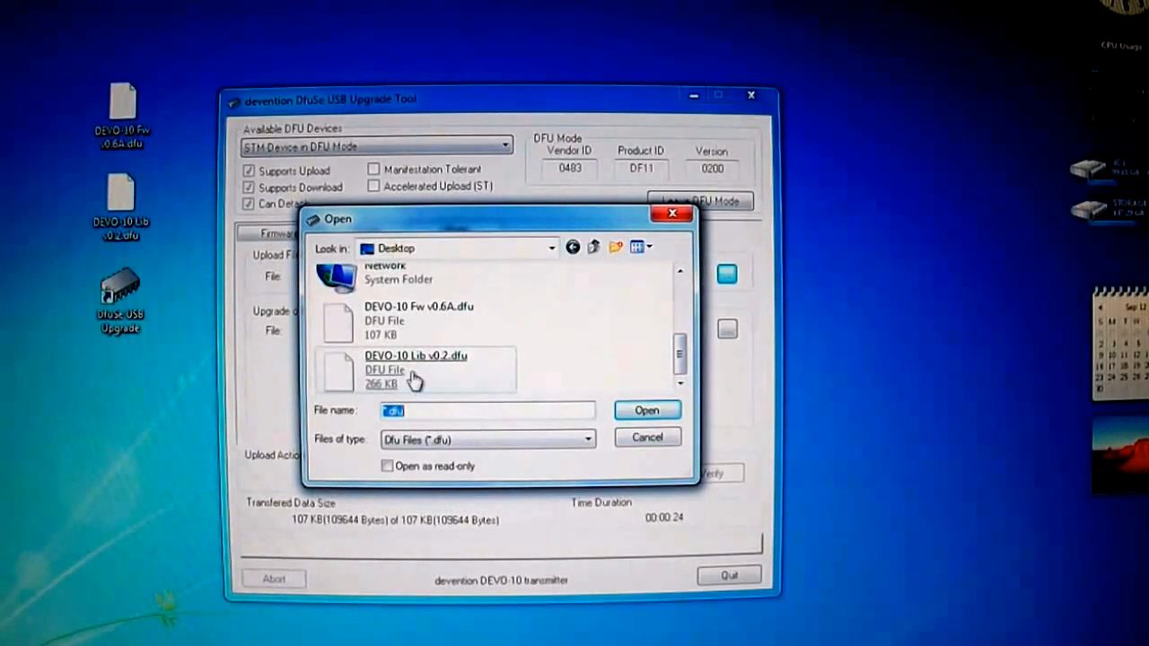
left_click(646, 410)
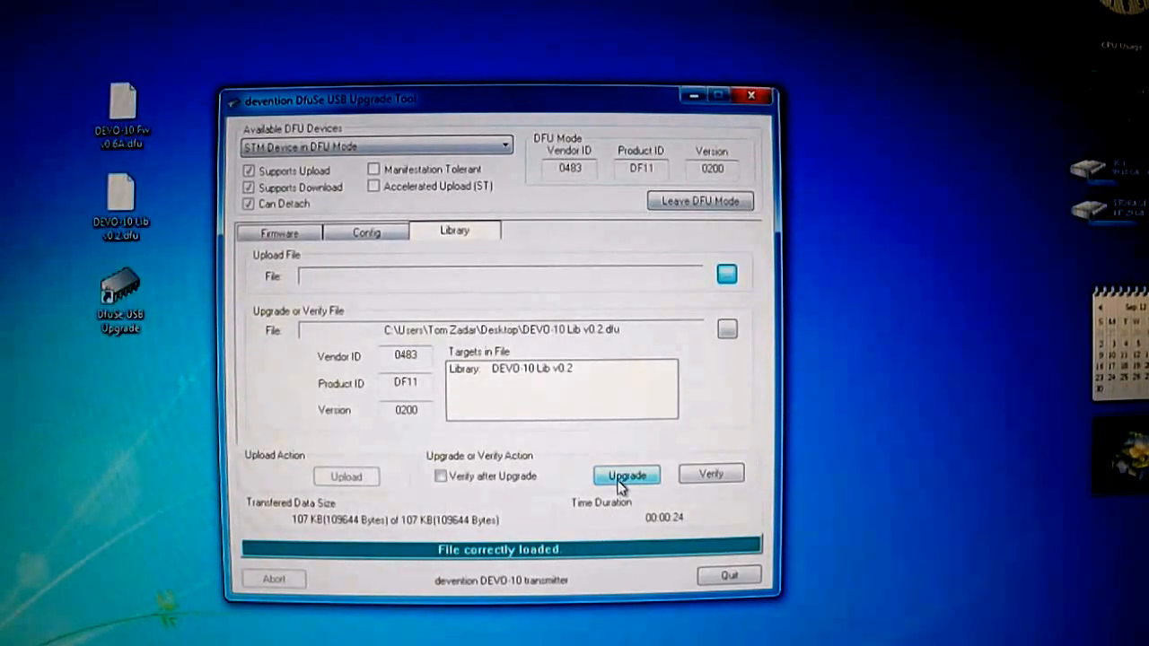
left_click(624, 474)
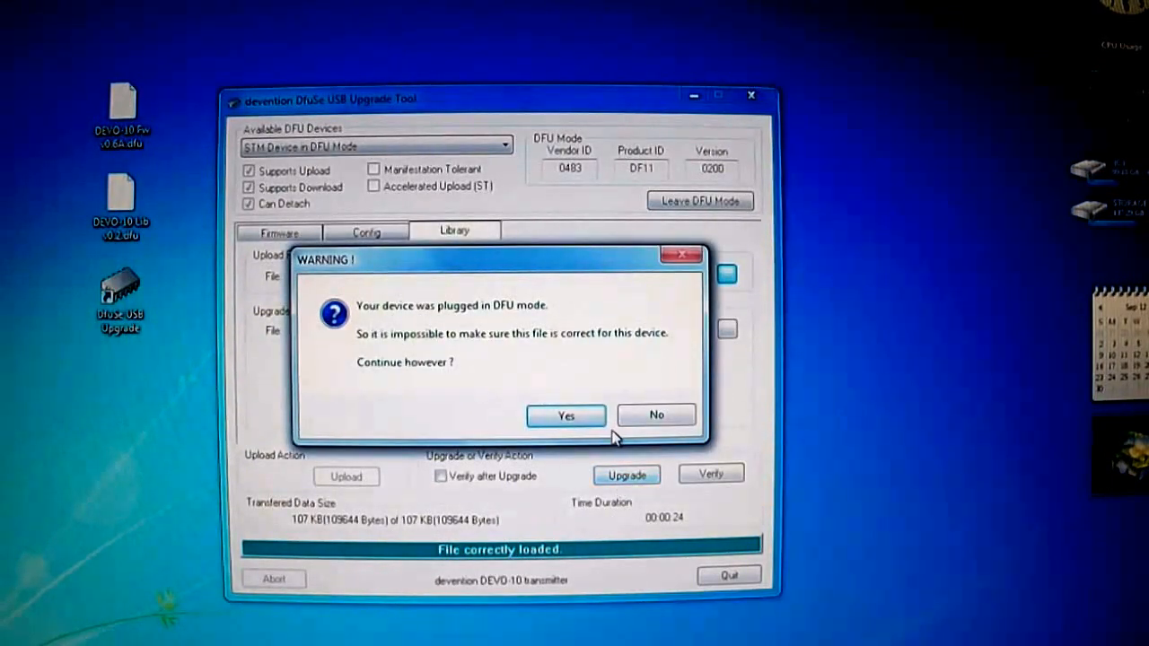
left_click(565, 416)
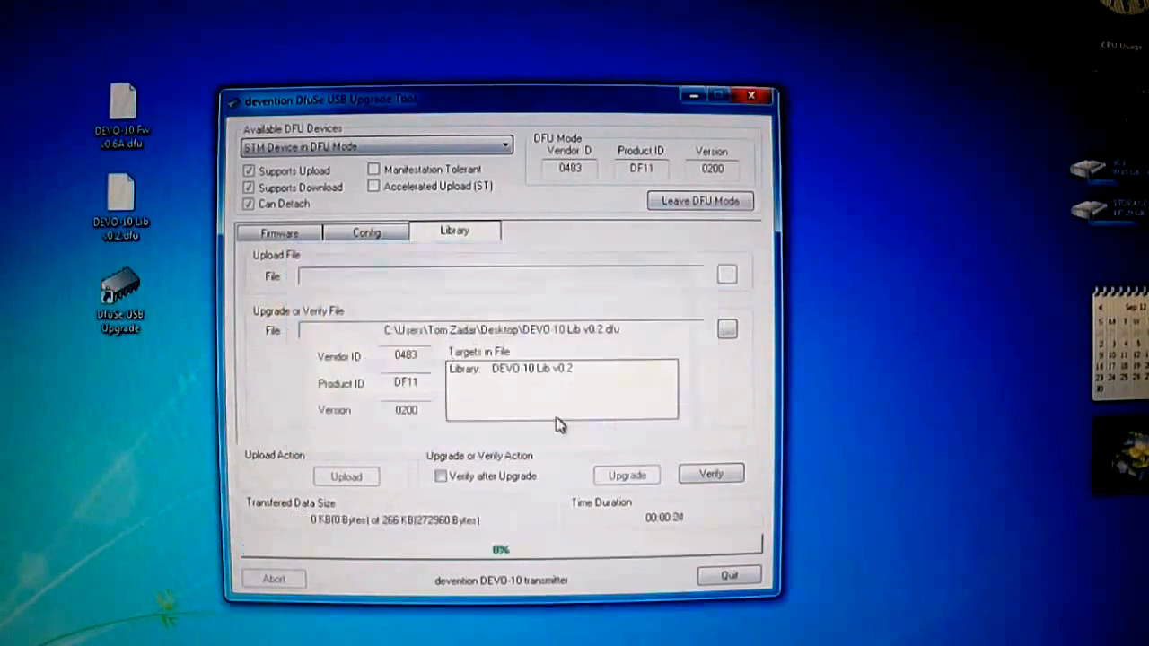
left_click(625, 474)
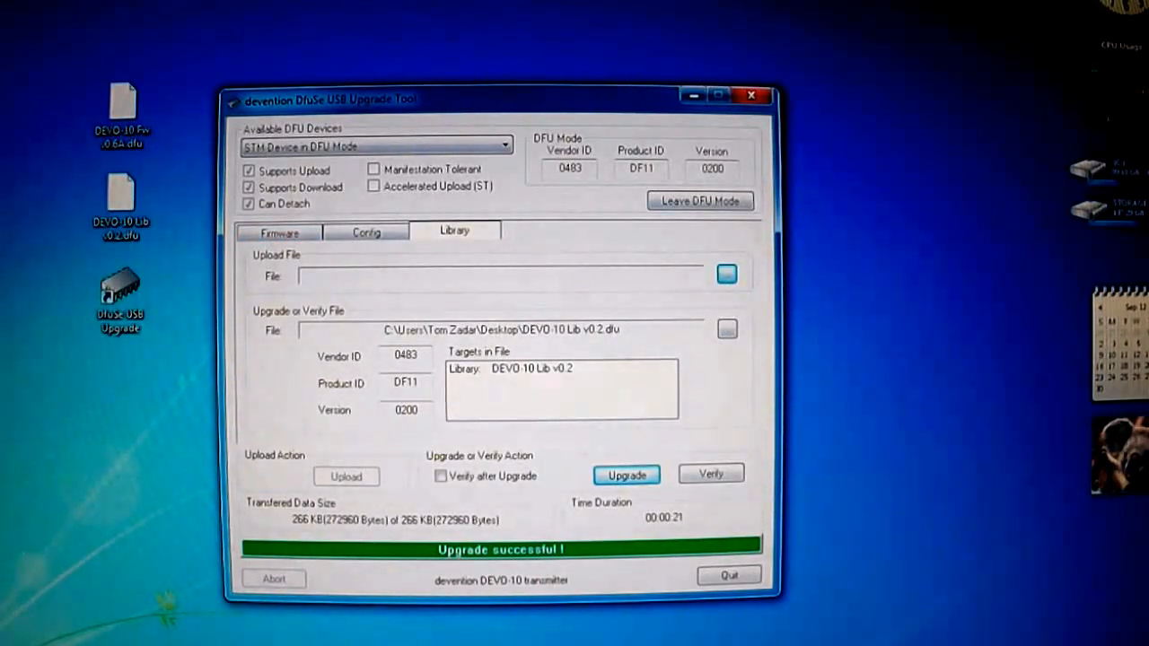
Quit the upgrade tool back to the desktop.
left_click(729, 575)
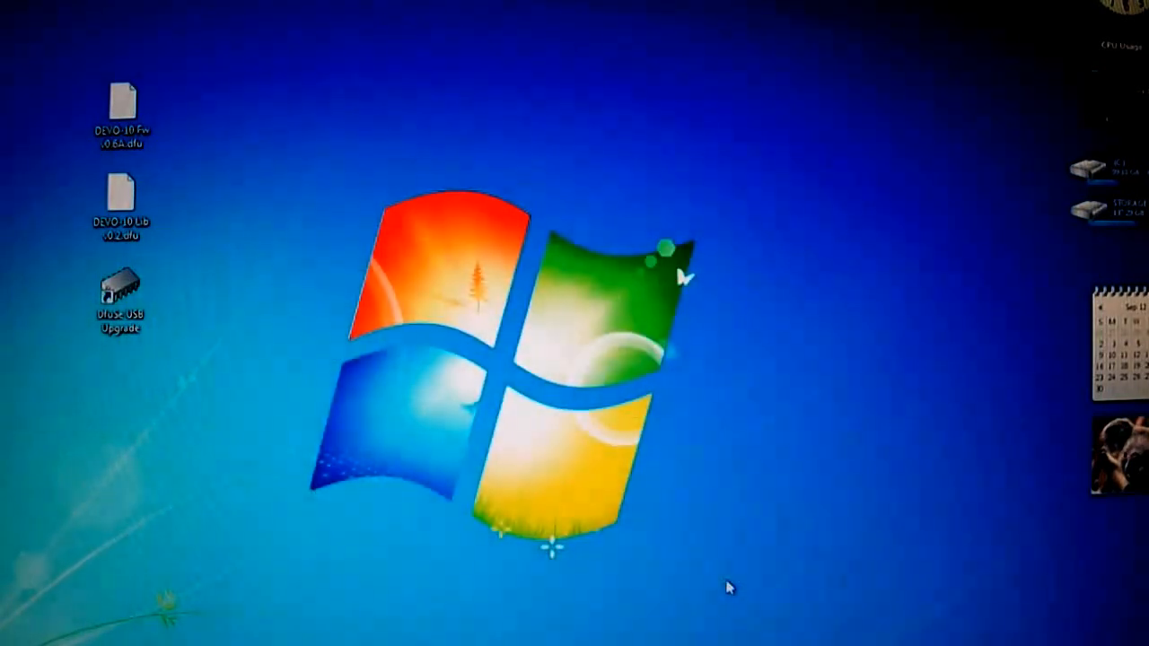